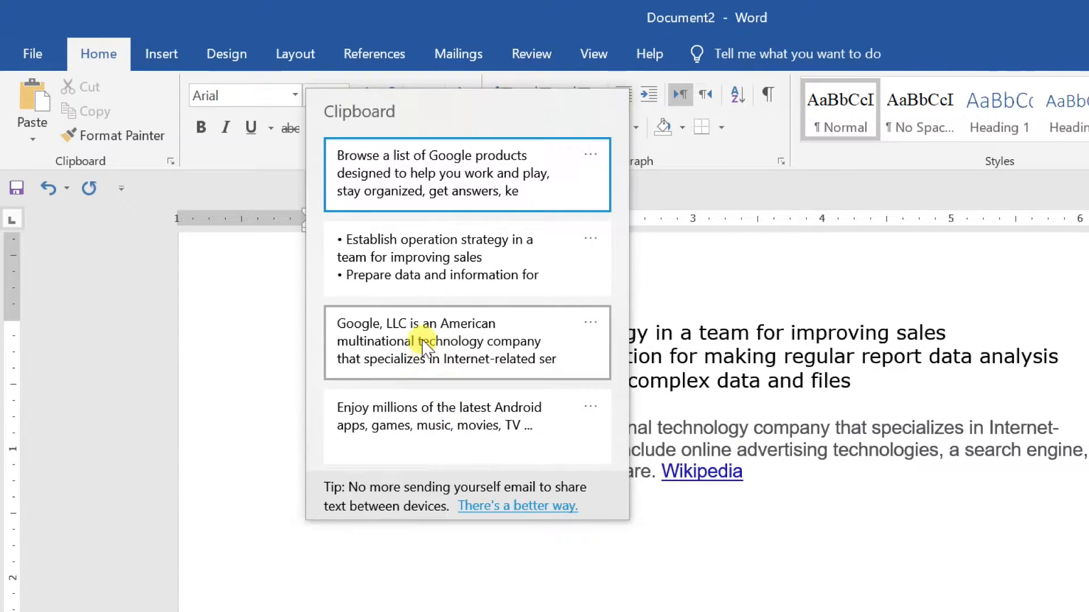
{"action": "mouse_move", "coordinate": [402, 173]}
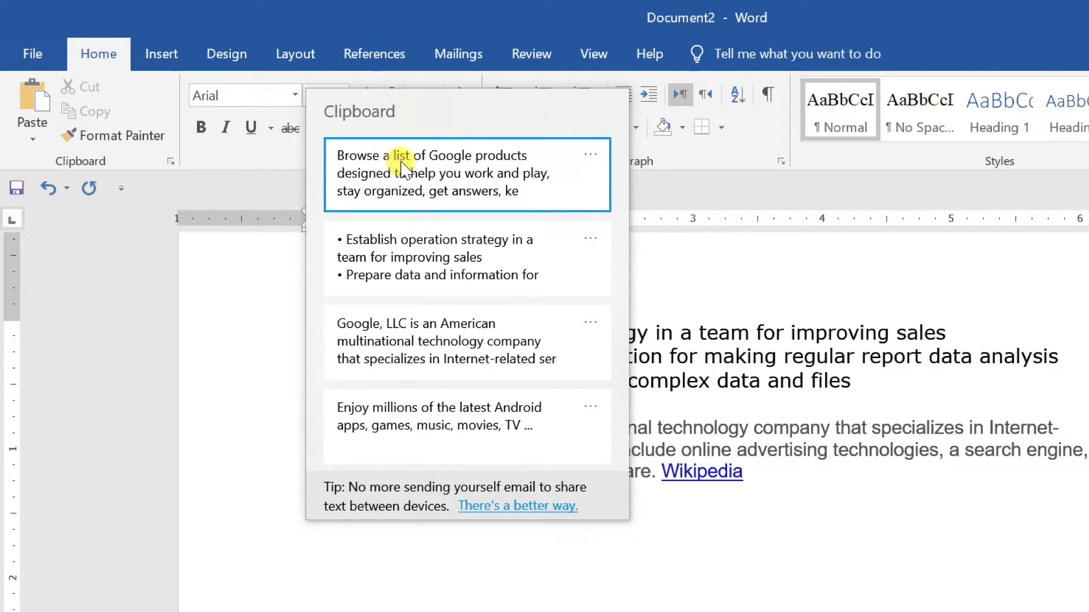
{"action": "mouse_move", "coordinate": [498, 166]}
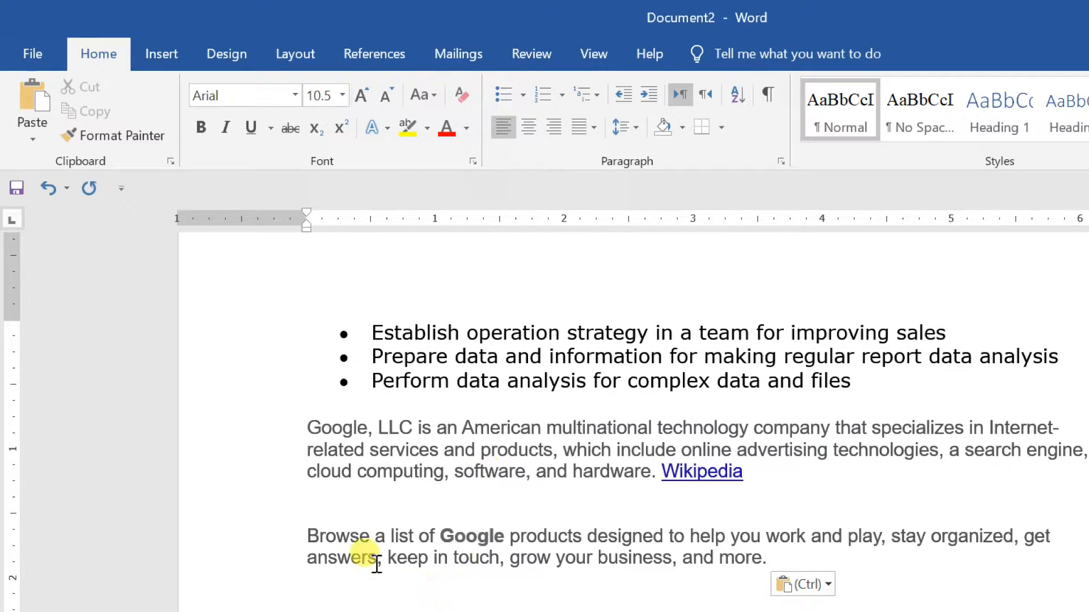
{"action": "mouse_move", "coordinate": [794, 520]}
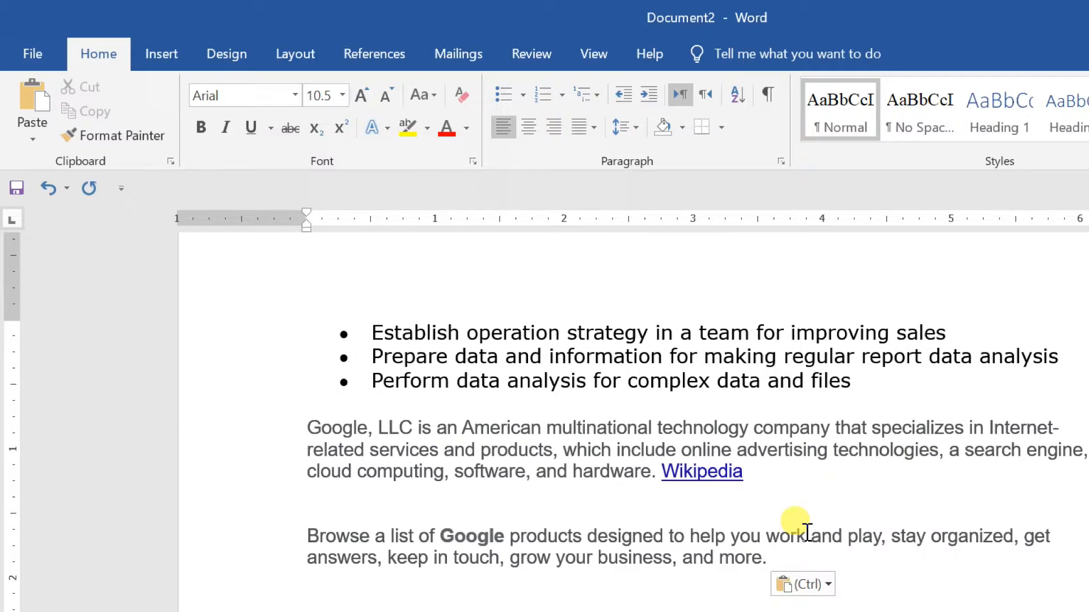
Paste the Google products blurb from clipboard history, then bring up Windows Settings
{"action": "left_click", "coordinate": [27, 589]}
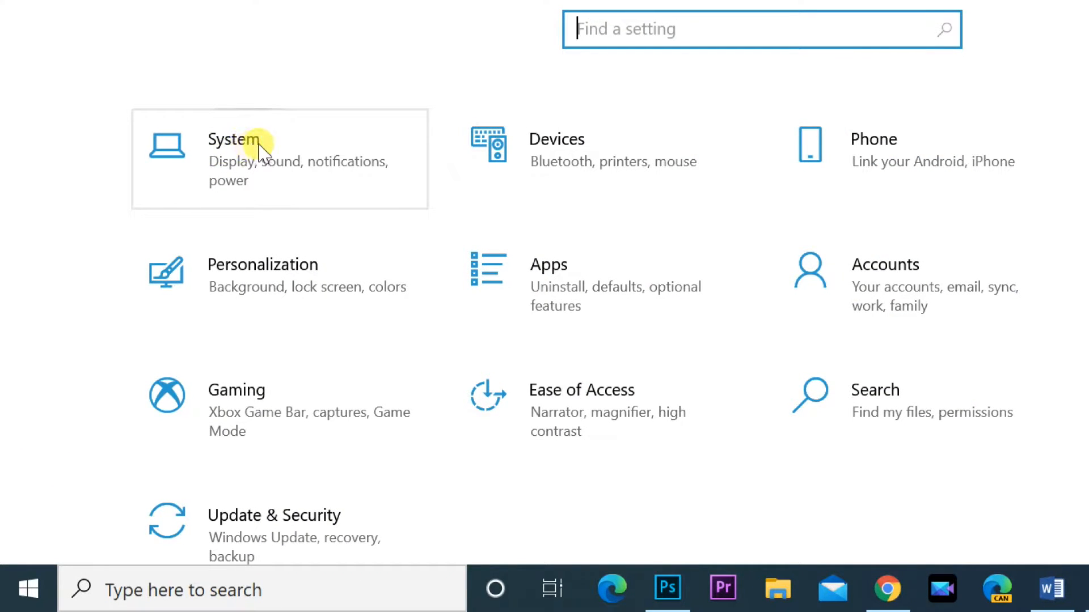
Go into the System category of Settings
{"action": "left_click", "coordinate": [233, 139]}
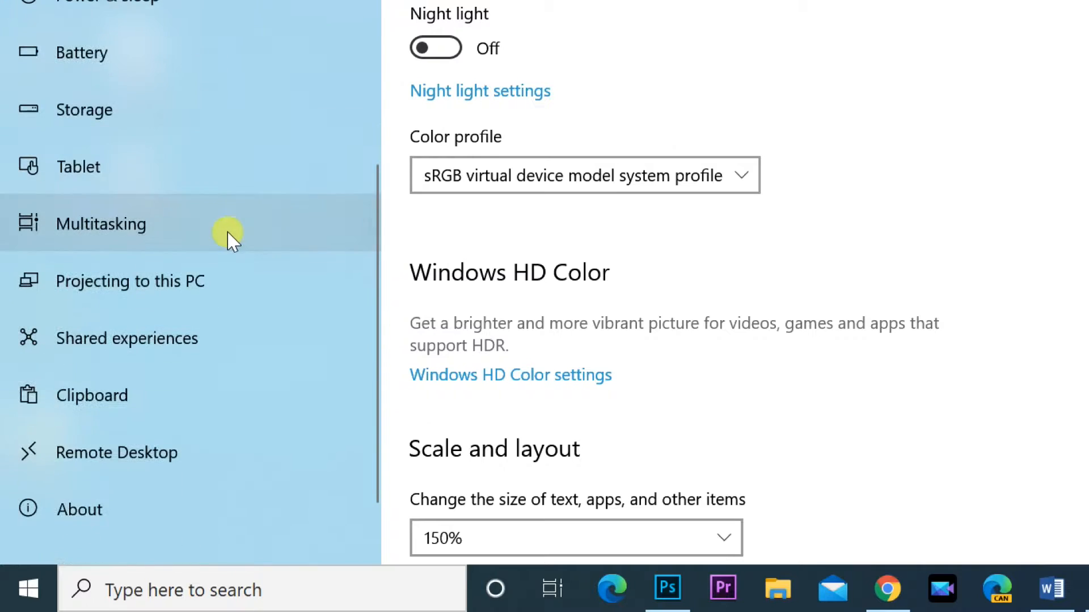
{"action": "mouse_move", "coordinate": [149, 401]}
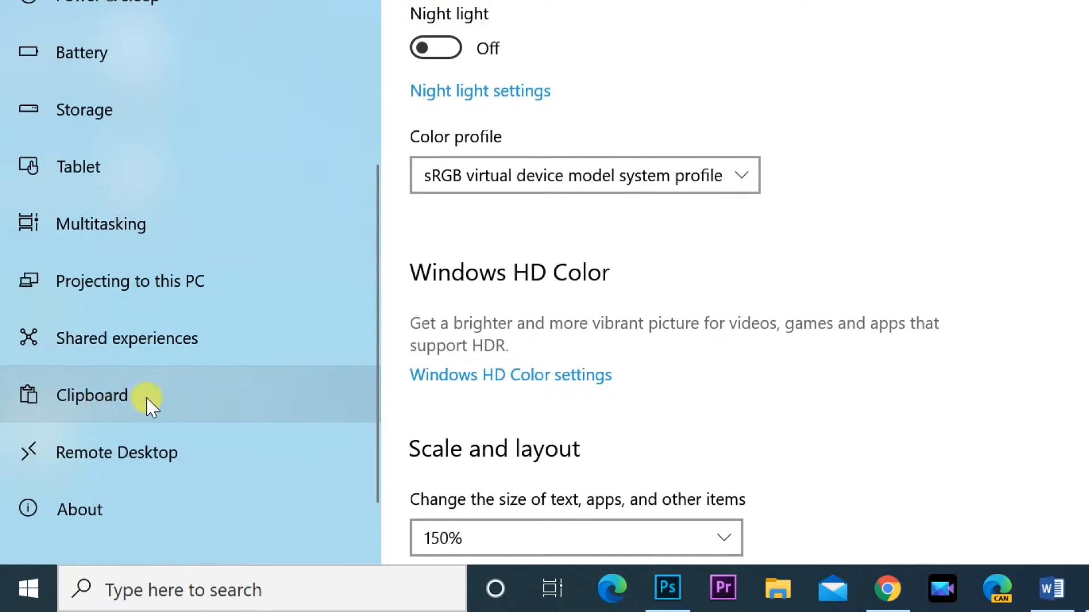
Switch Clipboard history to On in the Clipboard page, then minimize Settings
{"action": "left_click", "coordinate": [91, 395]}
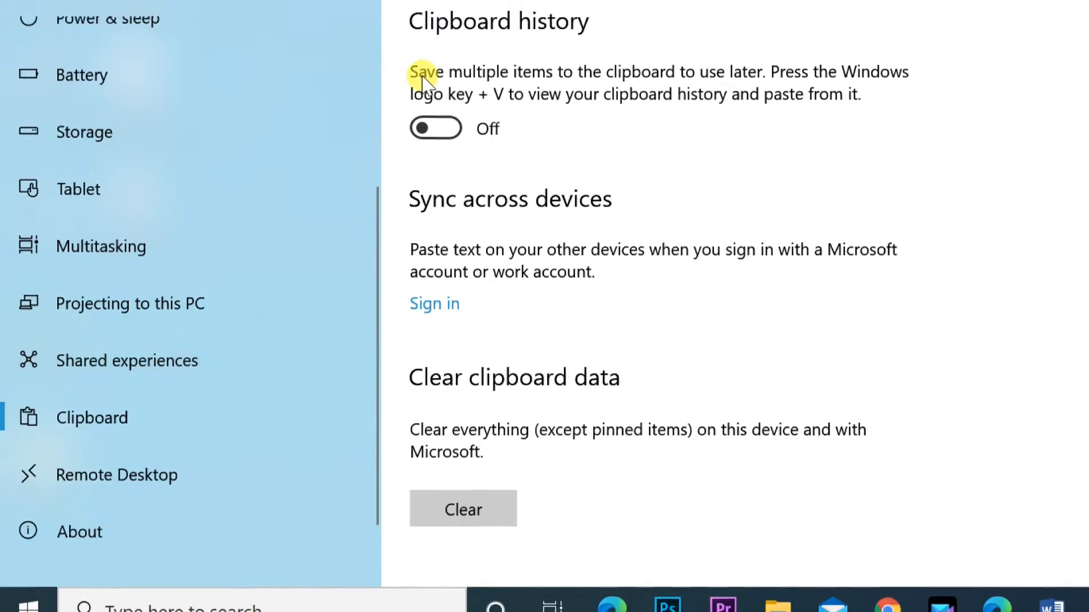
{"action": "scroll", "scroll_direction": "up", "scroll_amount": 3}
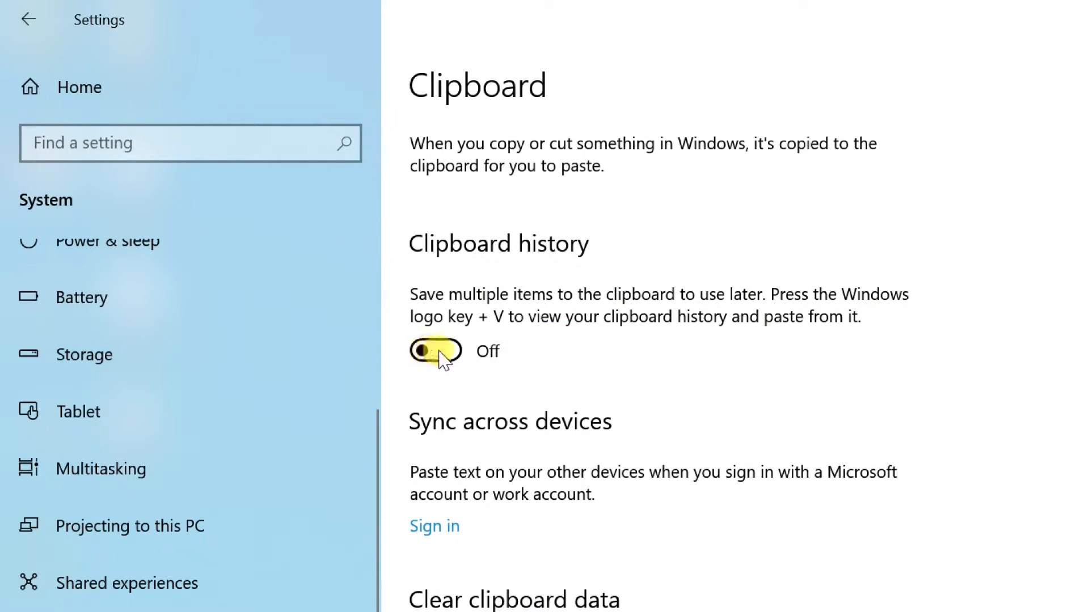
{"action": "left_click", "coordinate": [434, 351]}
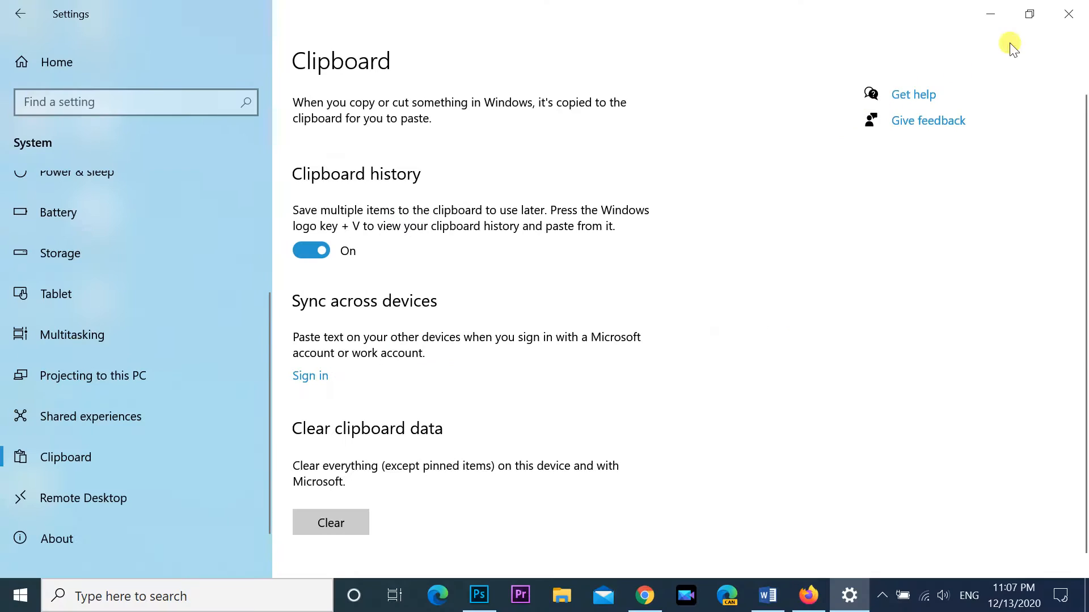
{"action": "left_click", "coordinate": [648, 595]}
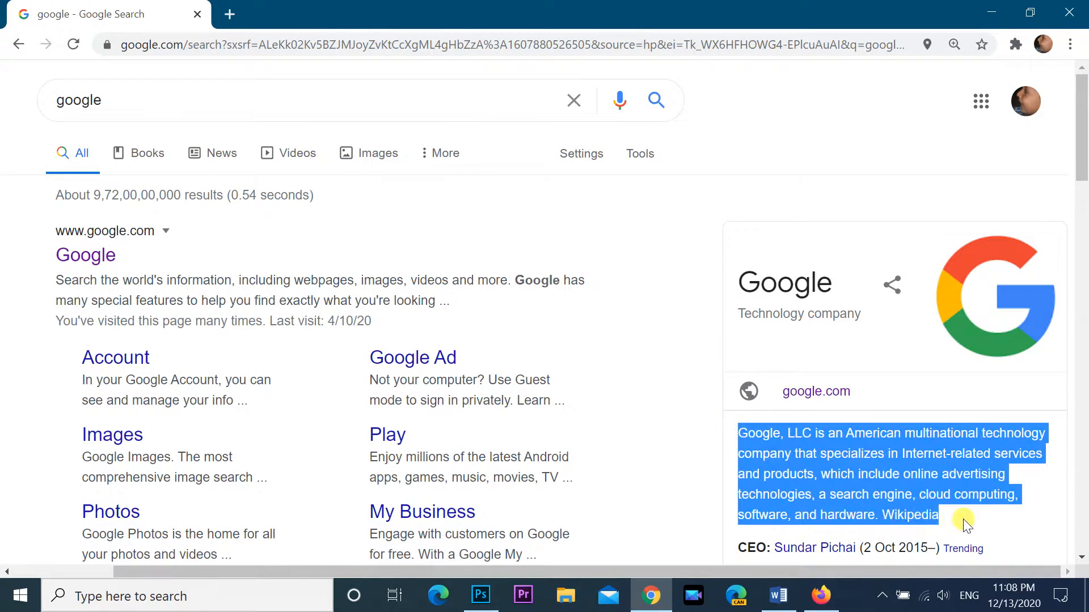
Copy the selected Google, LLC knowledge-panel description and minimize Chrome
{"action": "right_click", "coordinate": [962, 522]}
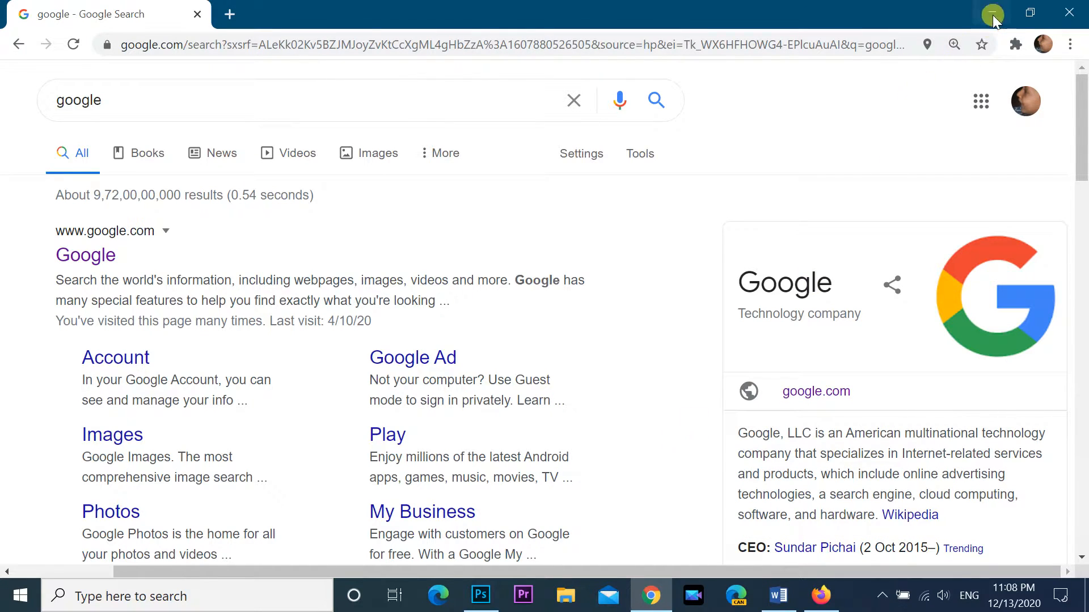
{"action": "left_click", "coordinate": [776, 595]}
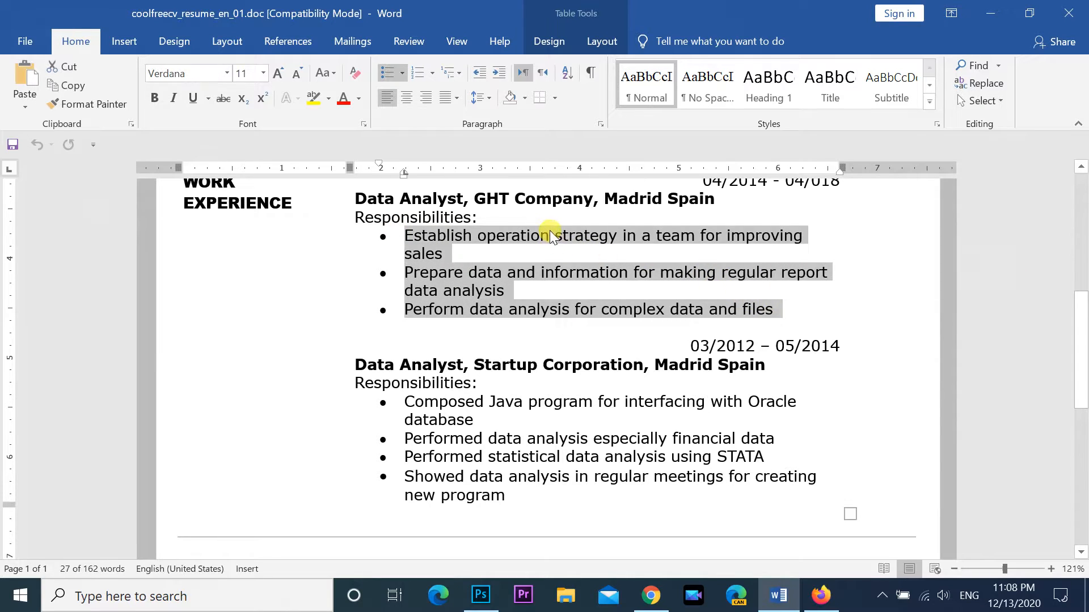
Copy the selected responsibility bullets, then create a new blank document (Document2)
{"action": "right_click", "coordinate": [549, 234]}
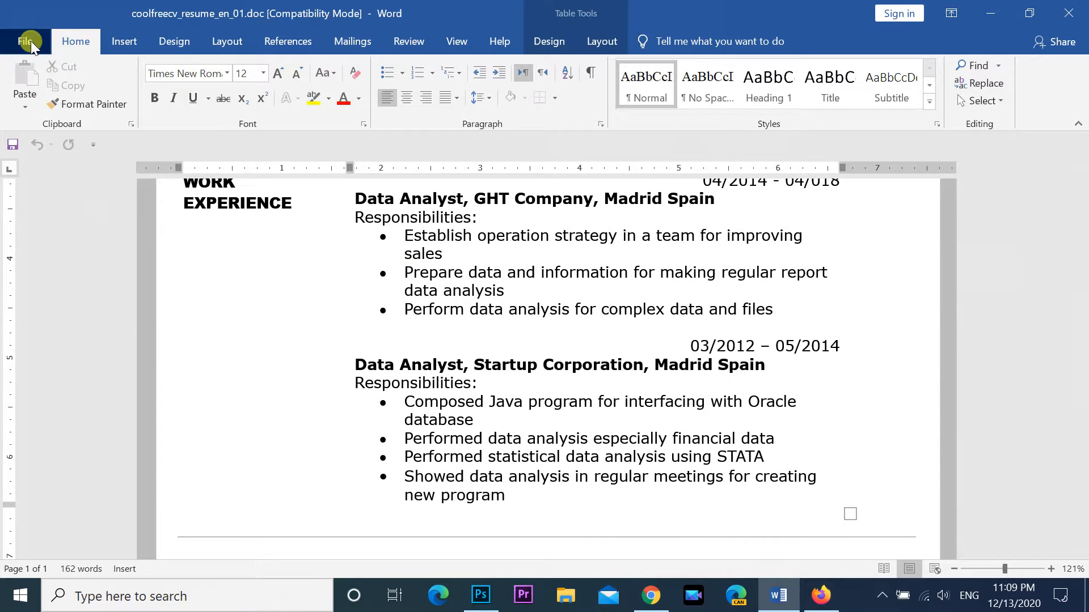
{"action": "left_click", "coordinate": [26, 41]}
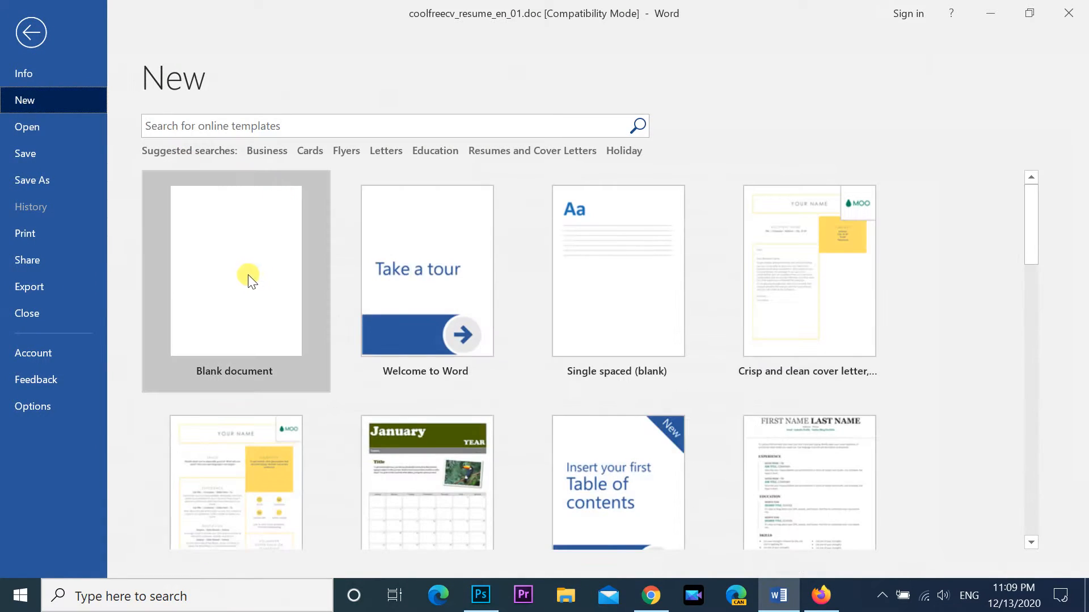
{"action": "left_click", "coordinate": [235, 271]}
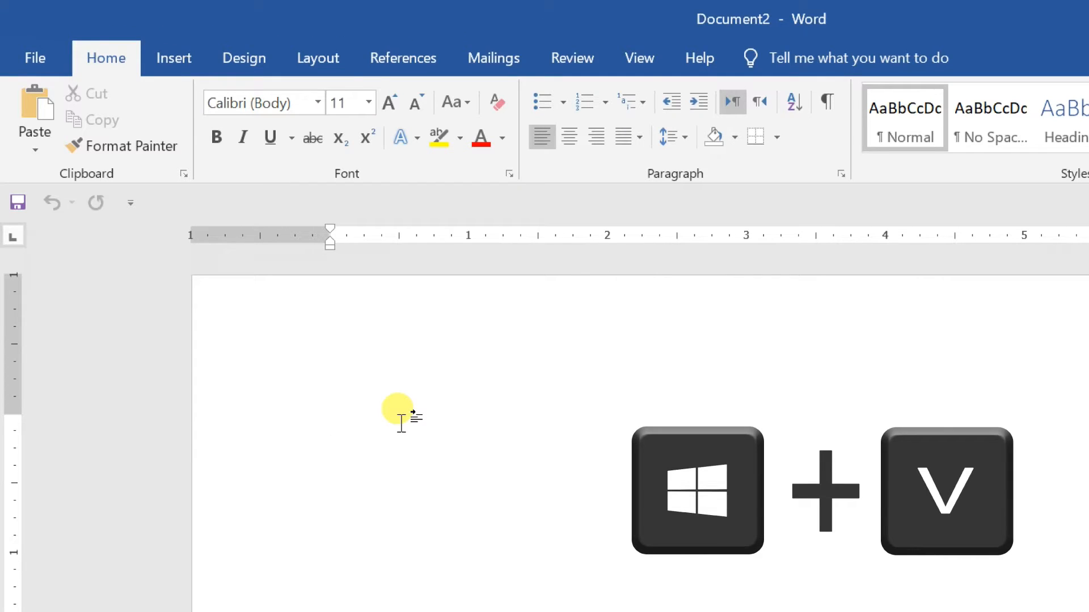
Paste the responsibility bullets into Document2 and place the cursor below them
{"action": "key", "text": "win+v"}
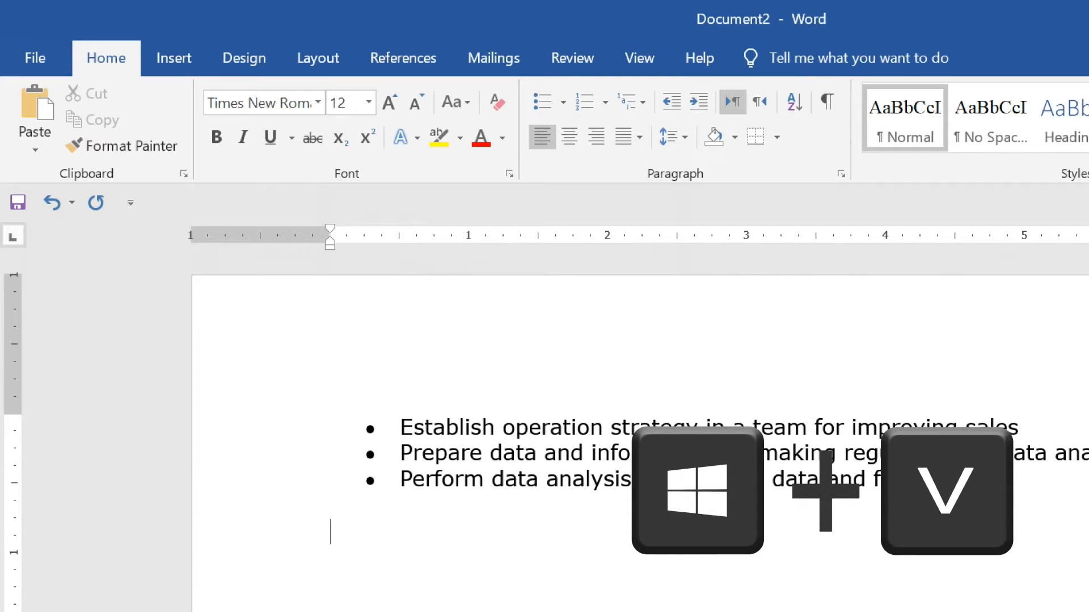
{"action": "left_click", "coordinate": [185, 173]}
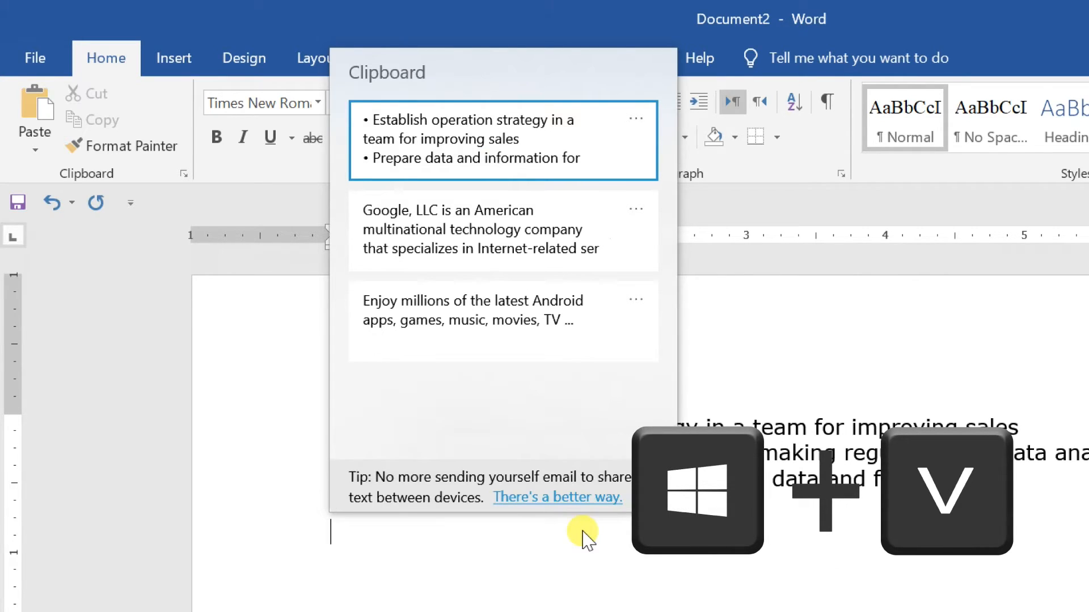
{"action": "mouse_move", "coordinate": [540, 259]}
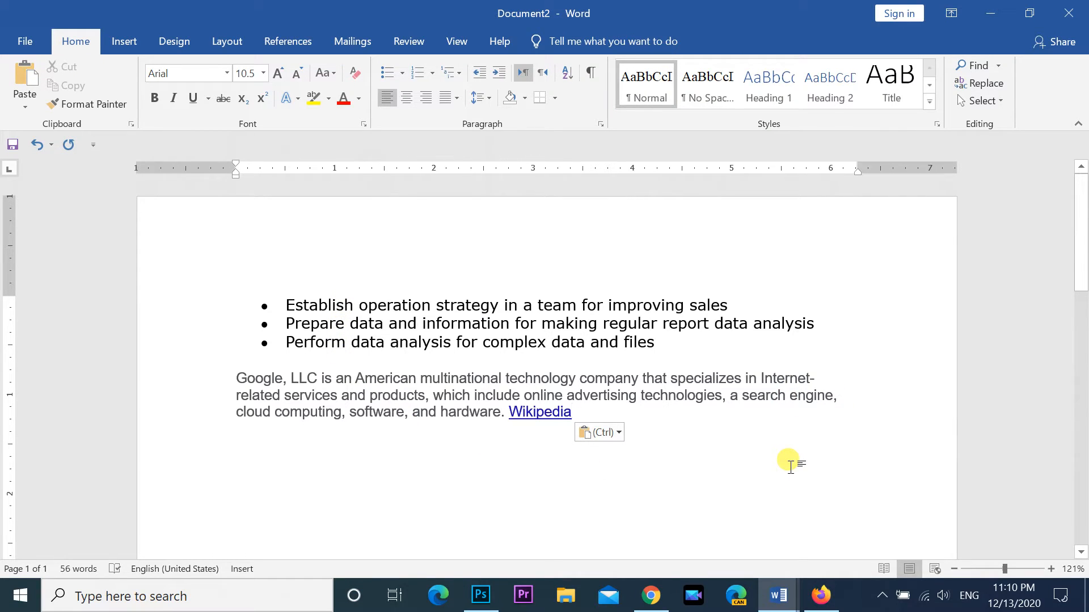
Return to Document2 and paste the 'Browse a list of Google products' entry via Win+V
{"action": "left_click", "coordinate": [650, 595]}
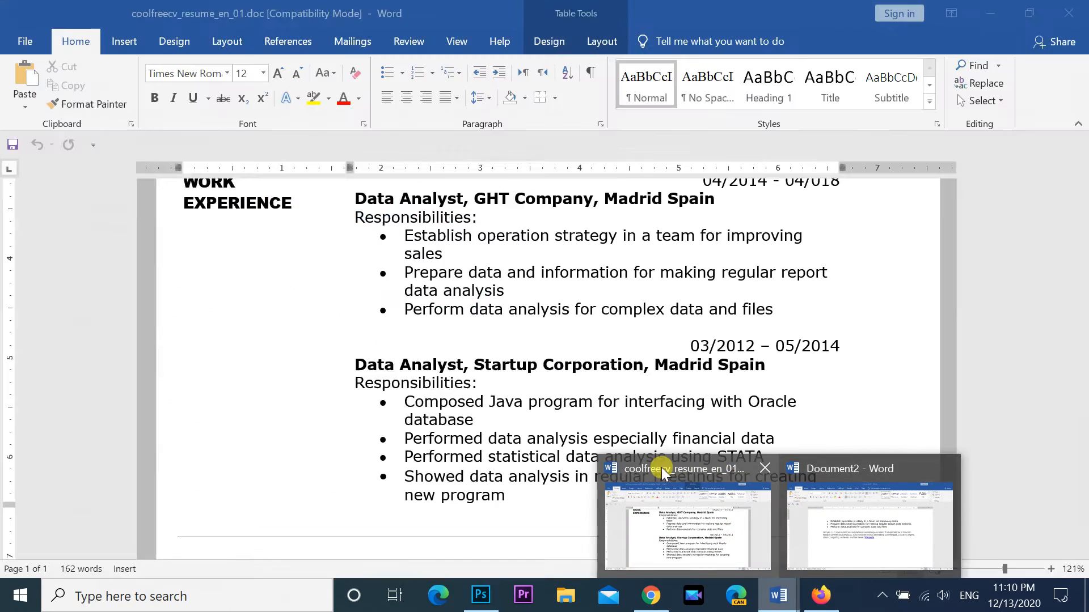
{"action": "left_click", "coordinate": [868, 527]}
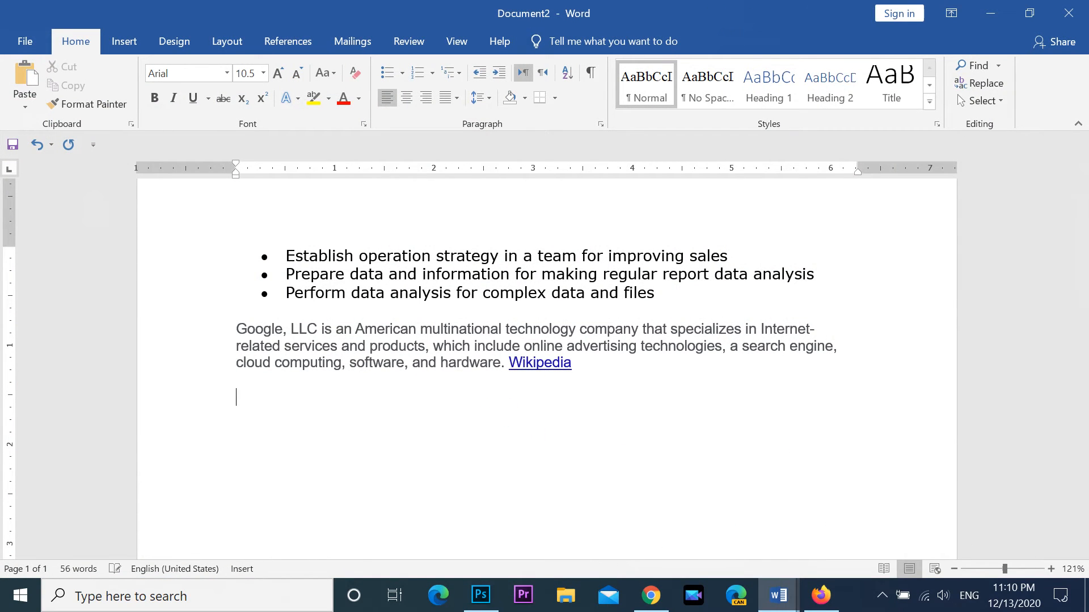
{"action": "key", "text": "Win+V"}
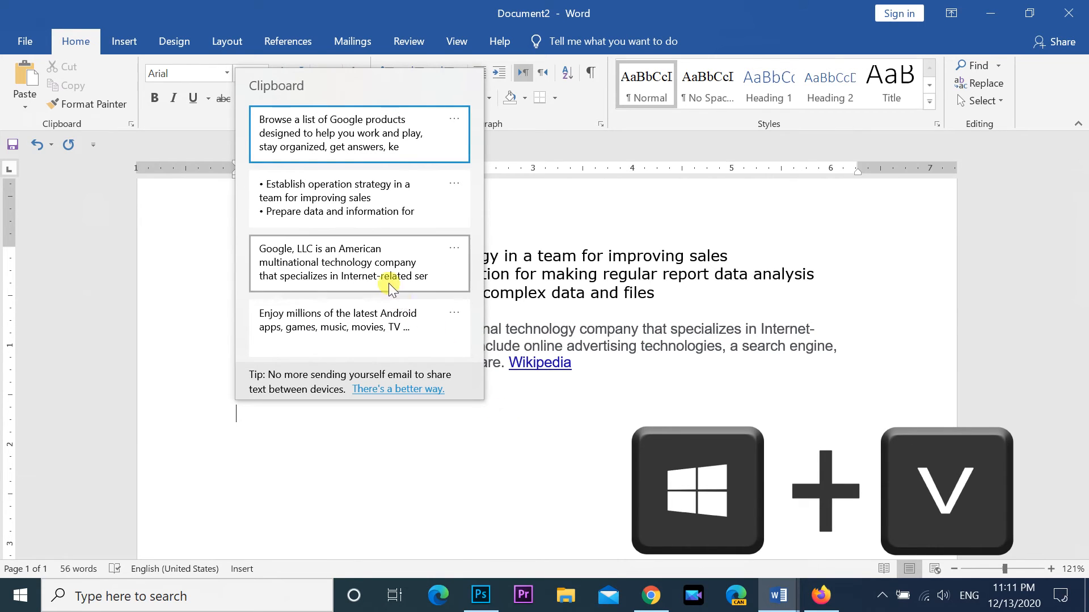
{"action": "mouse_move", "coordinate": [344, 331]}
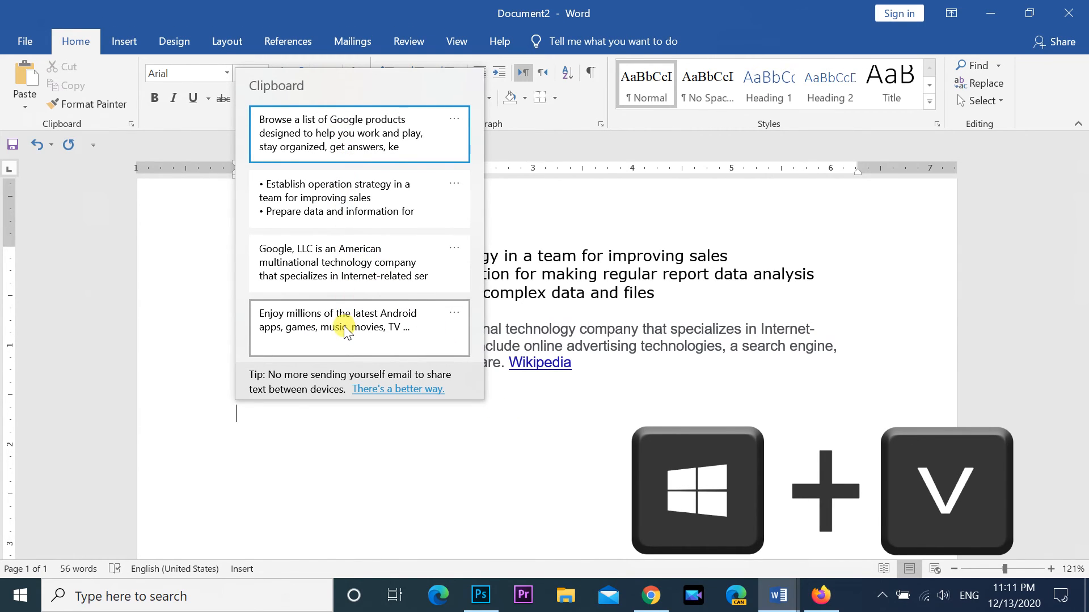
{"action": "left_click", "coordinate": [358, 132]}
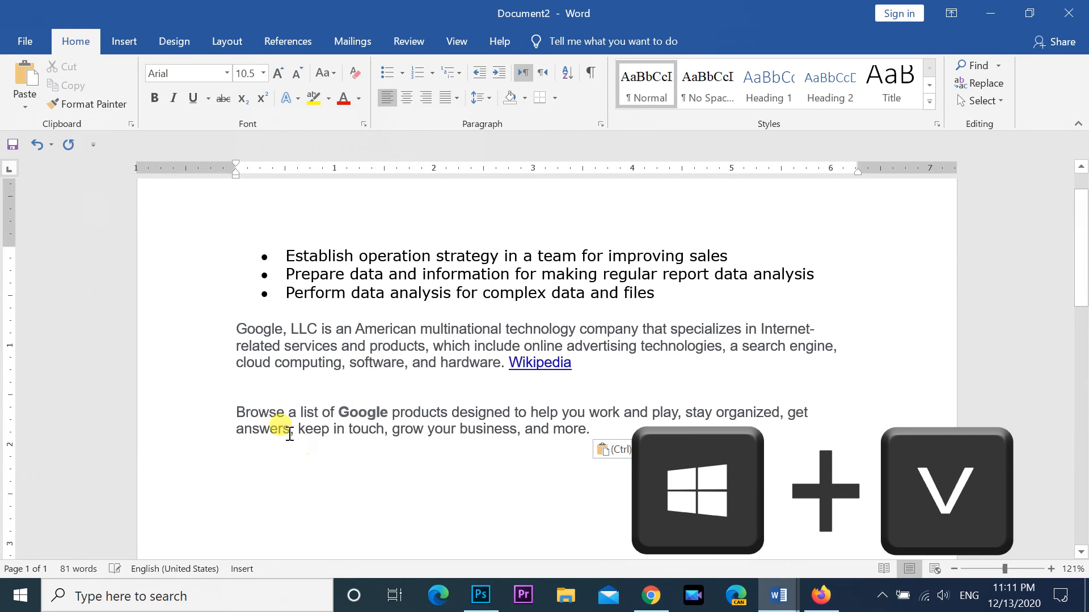